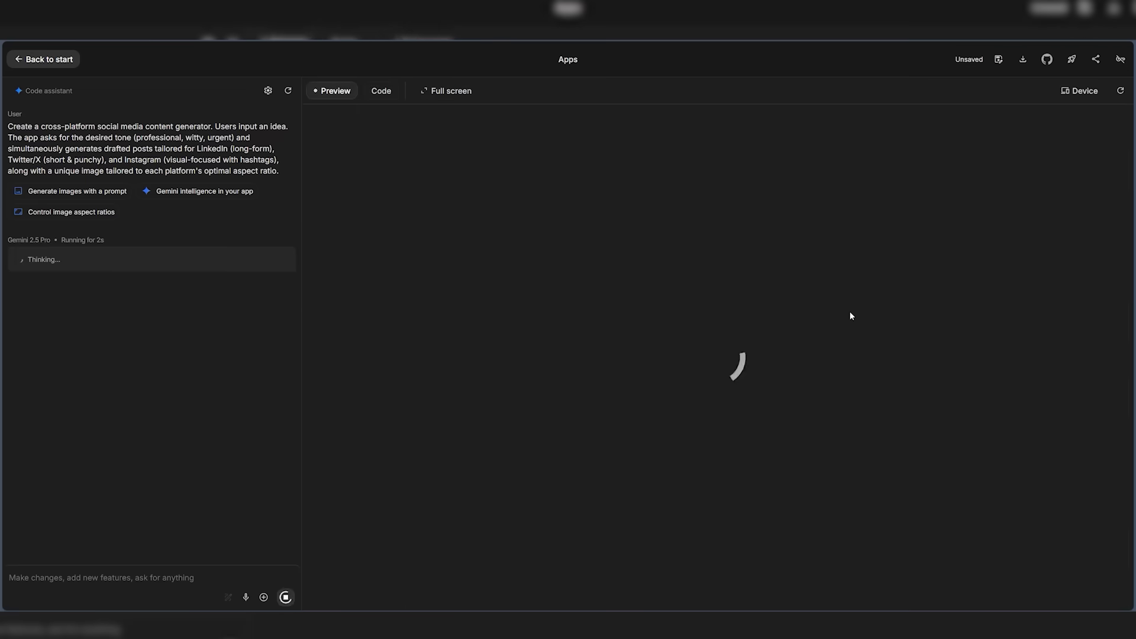
- View the generated metadata.json, whose description reads "Generated by Gemini."
left_click(380, 91)
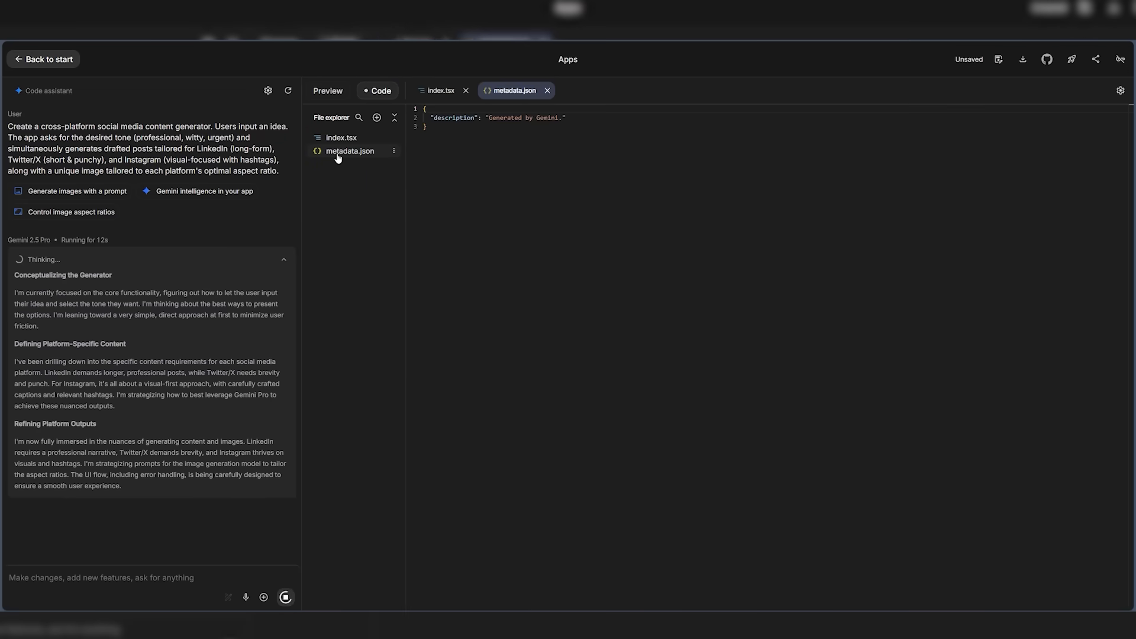